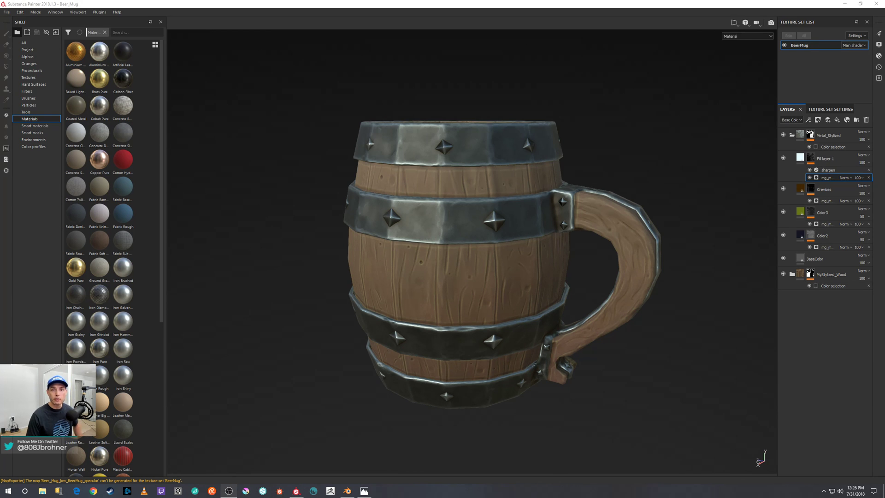
mouse_move(753, 53)
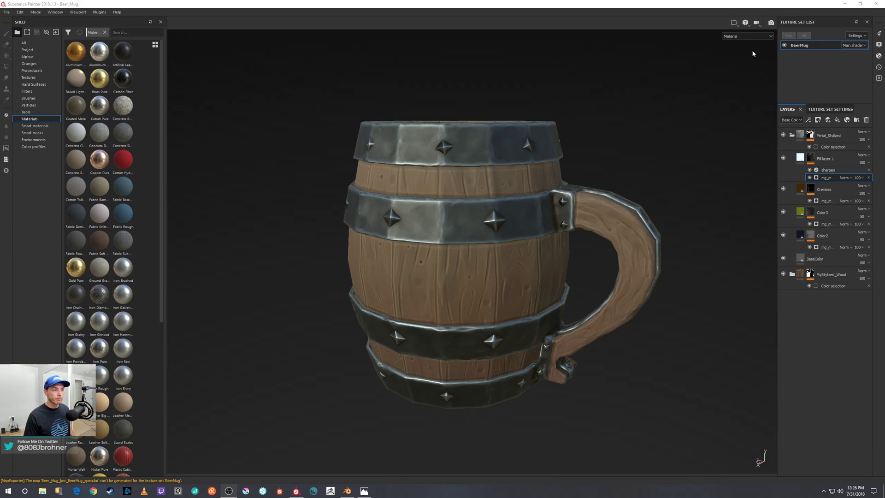
mouse_move(662, 140)
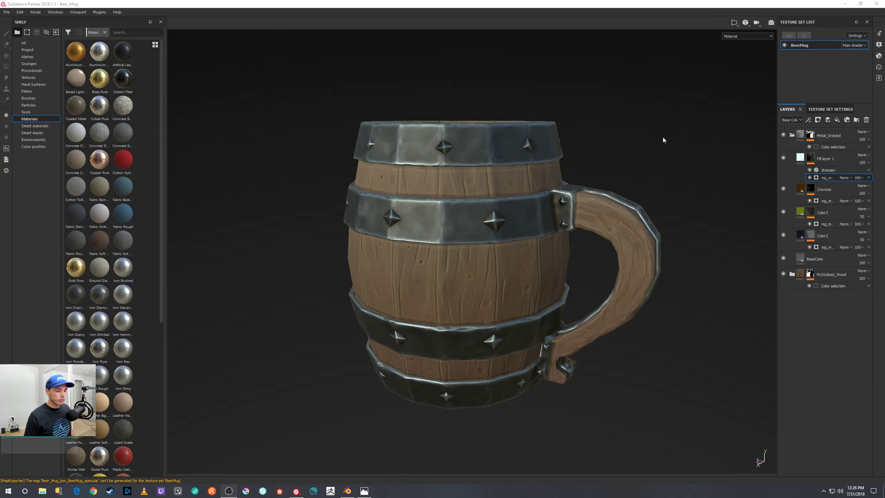
mouse_move(444, 85)
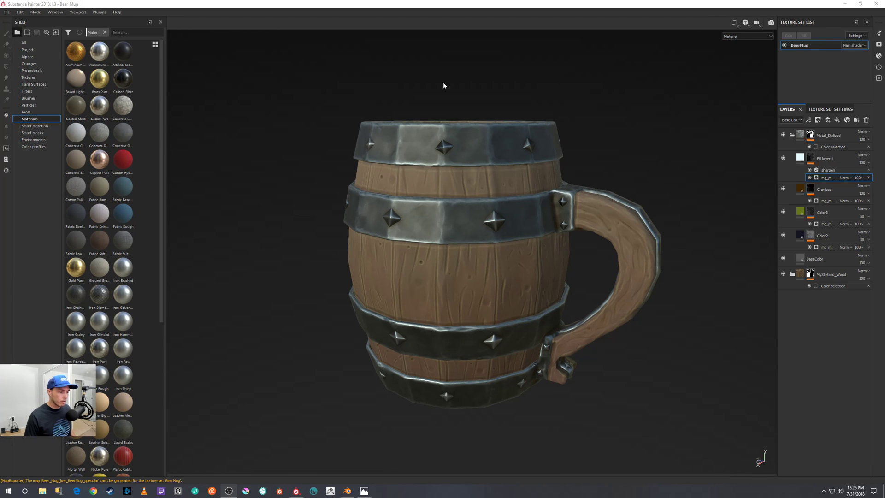
mouse_move(358, 286)
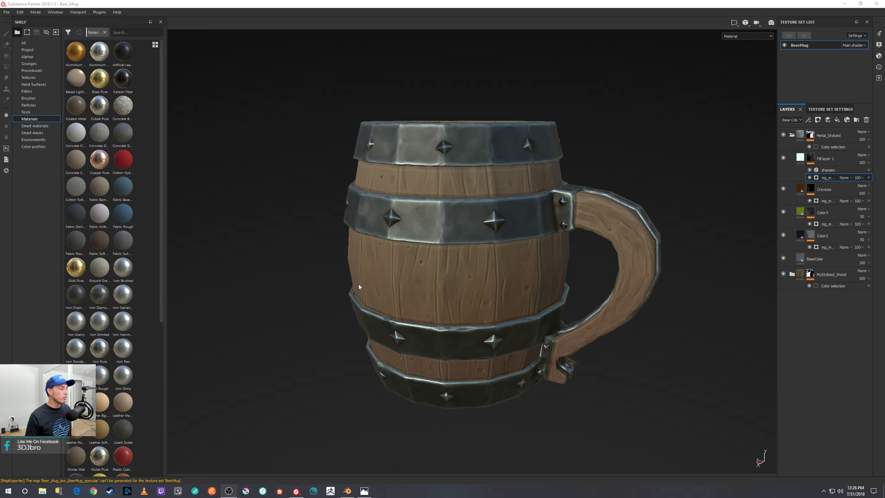
mouse_move(275, 220)
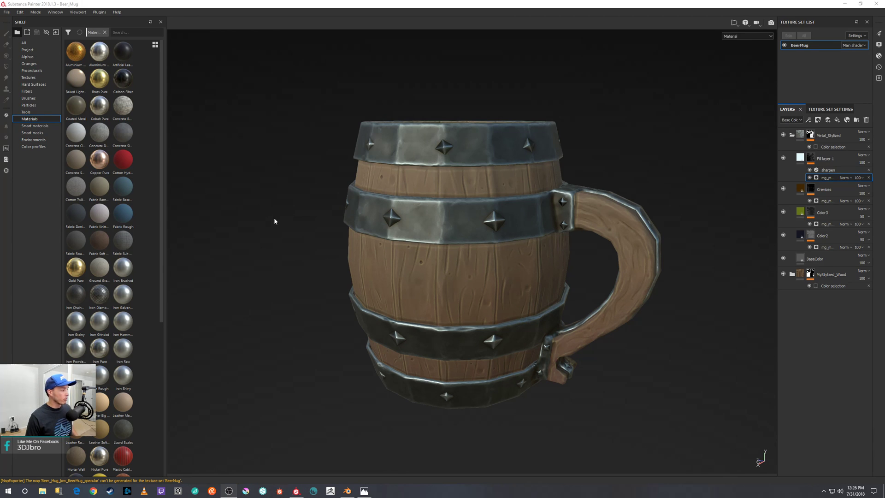
mouse_move(203, 140)
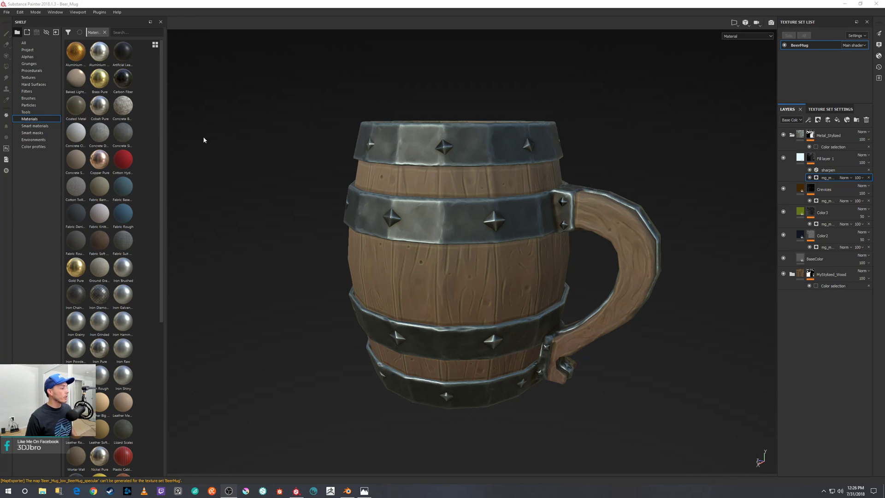
mouse_move(234, 130)
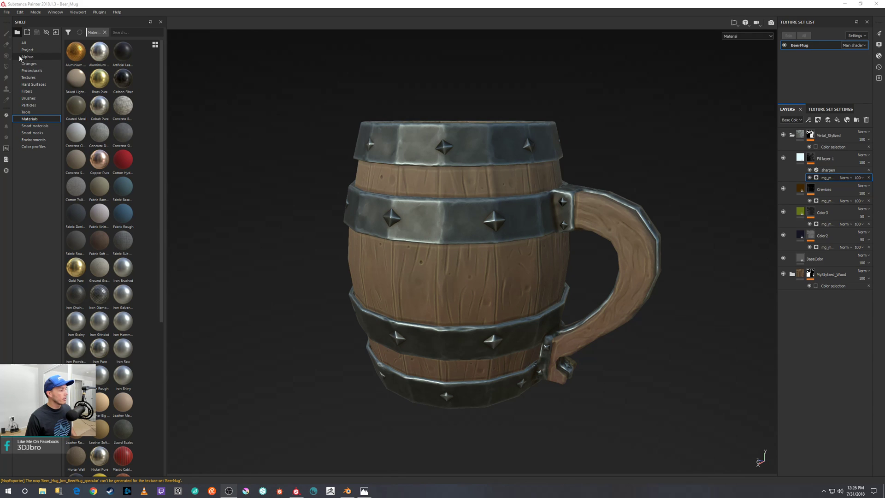
- Show the Export Textures configuration with the PBR MetallicRough preset's six output maps loaded
left_click(6, 12)
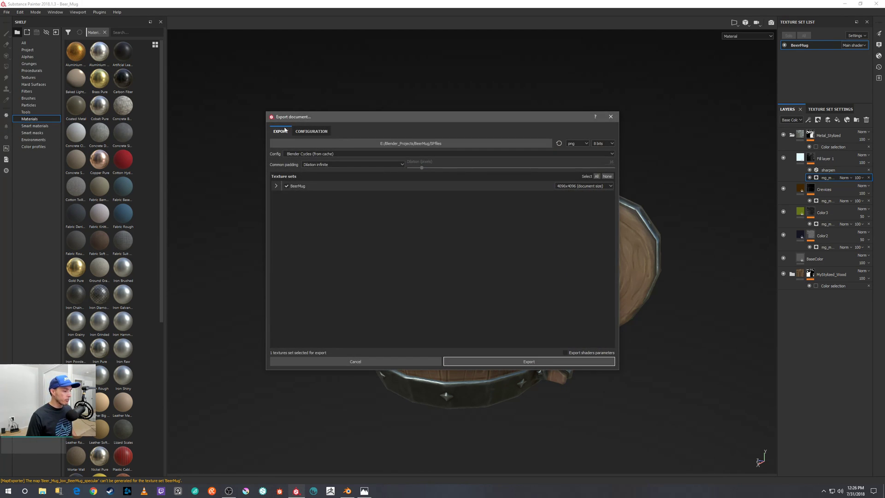
left_click(311, 131)
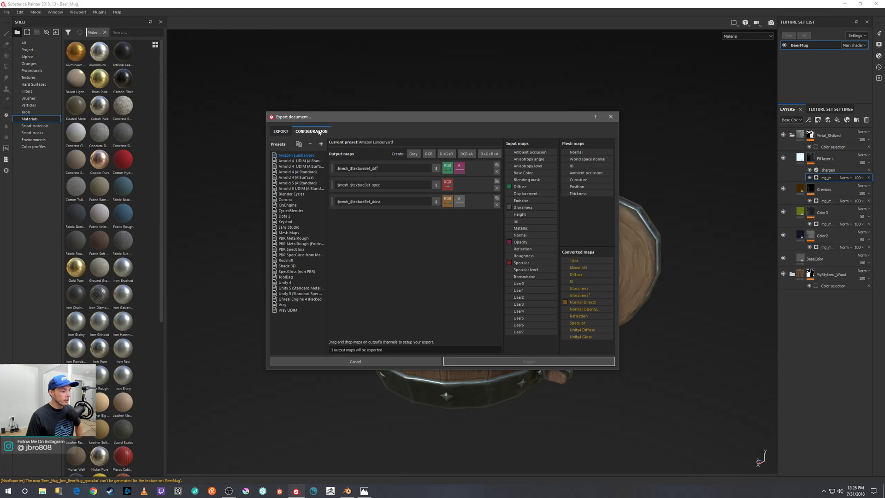
mouse_move(287, 243)
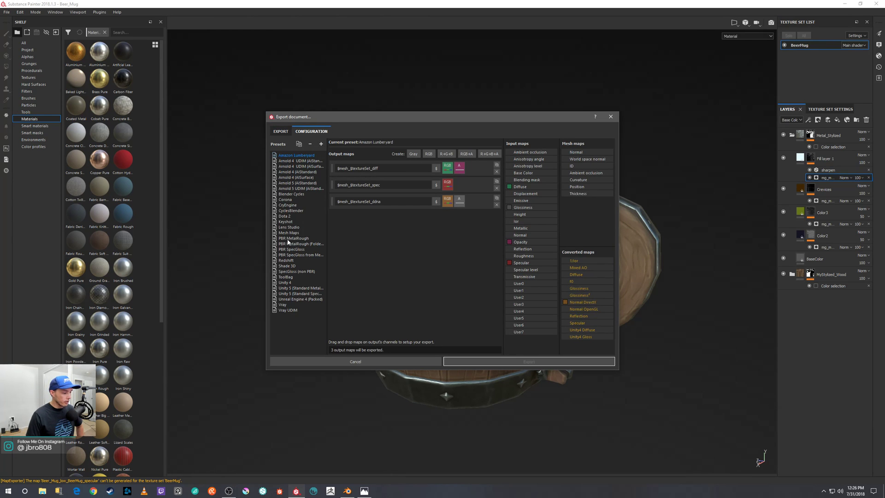
left_click(294, 238)
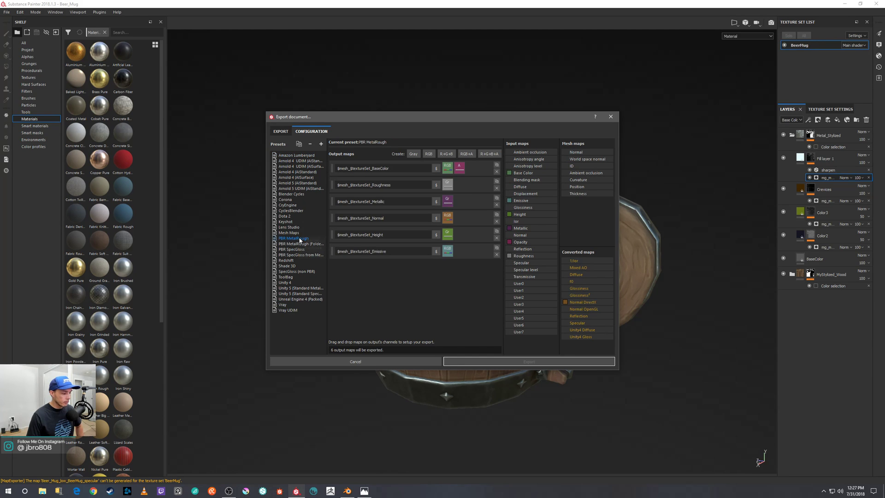
- Duplicate PBR MetallicRough as a new export preset named Cycles
left_click(321, 144)
type("Cyd")
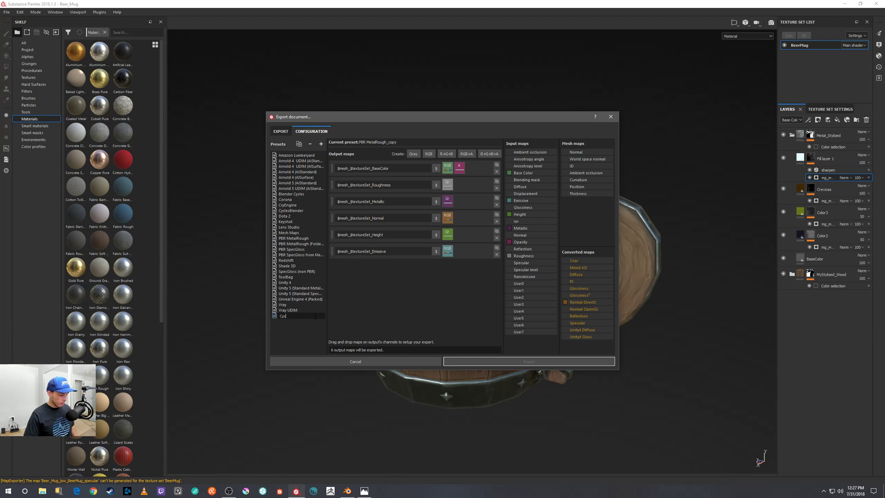
left_click(284, 315)
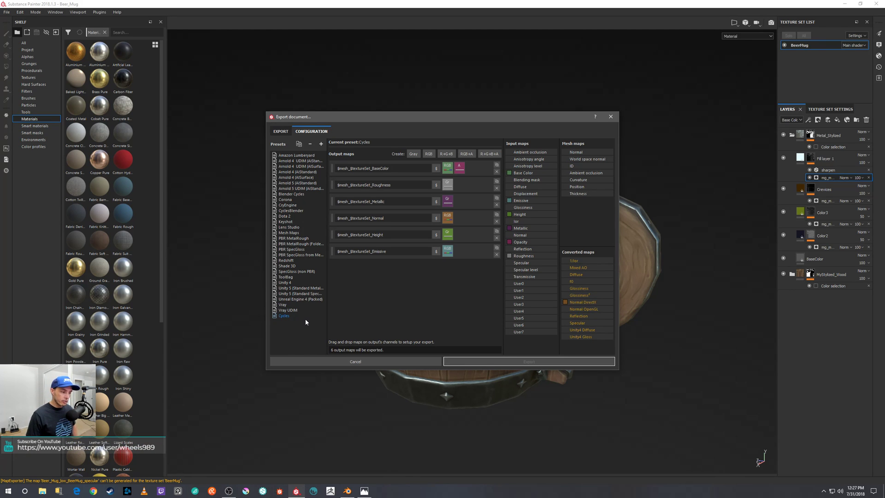
mouse_move(303, 322)
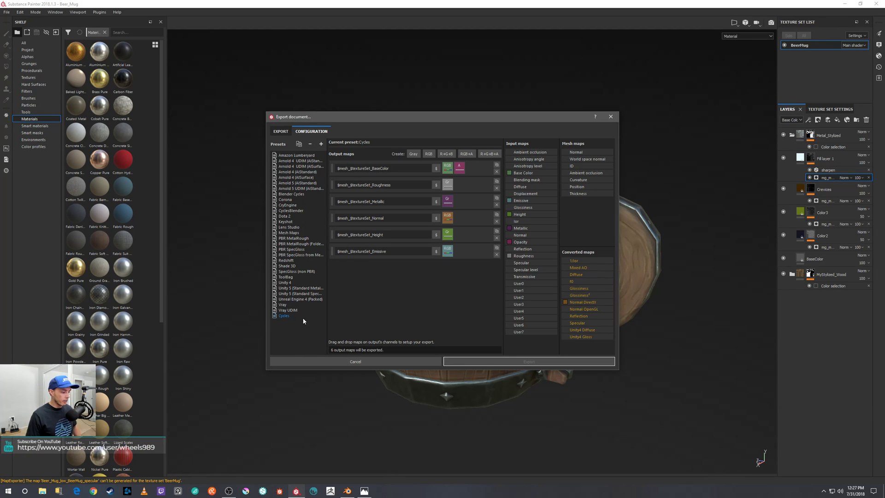
mouse_move(489, 273)
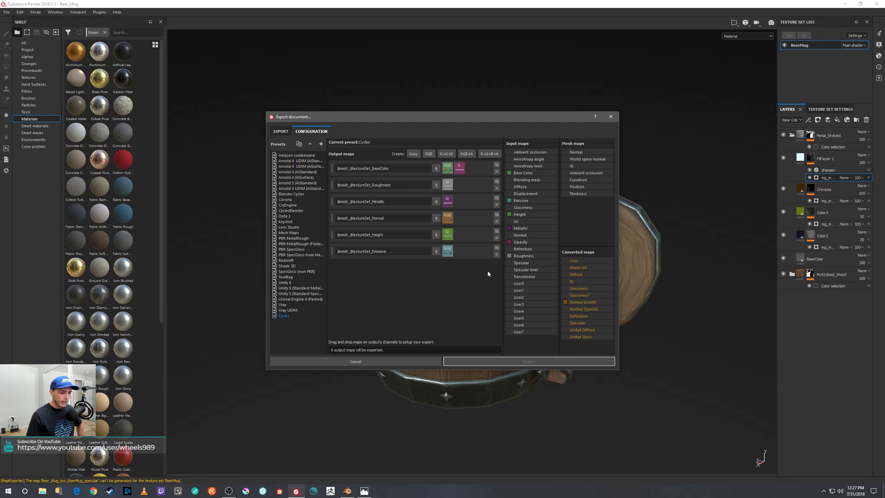
mouse_move(478, 257)
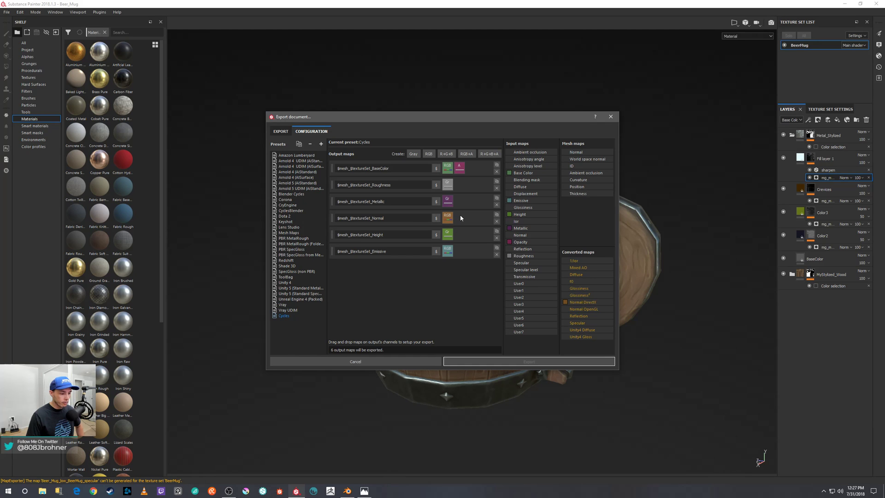
mouse_move(556, 285)
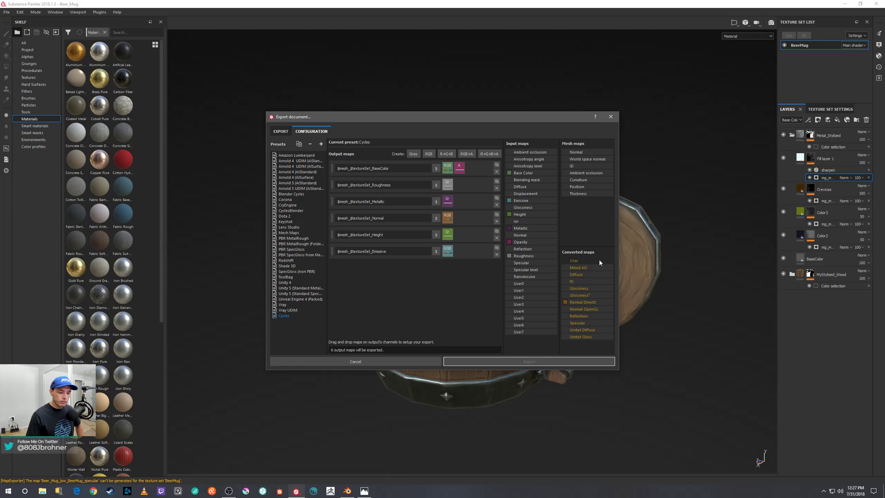
mouse_move(600, 261)
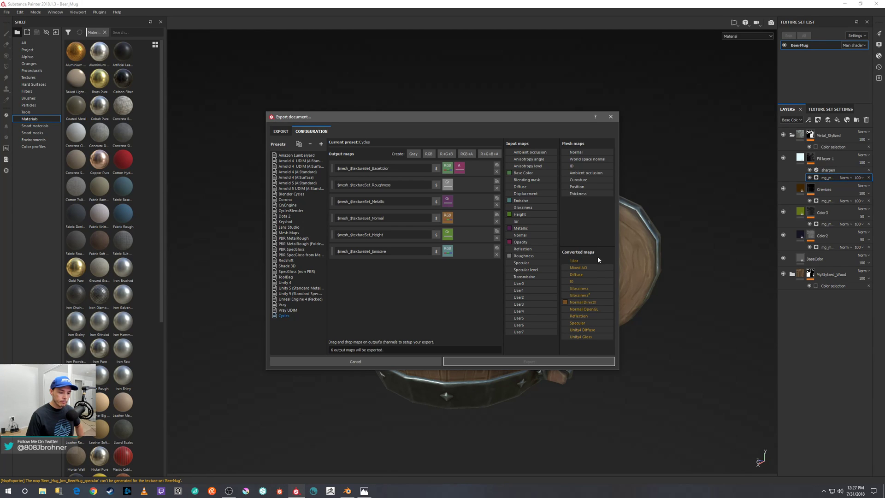
mouse_move(582, 308)
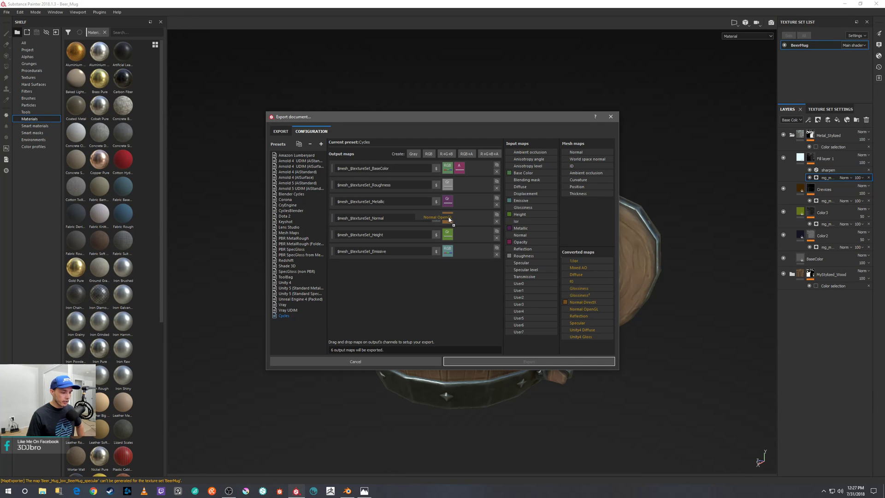
- Feed the Cycles Normal output from the Normal OpenGL map's RGB channels
left_click(447, 217)
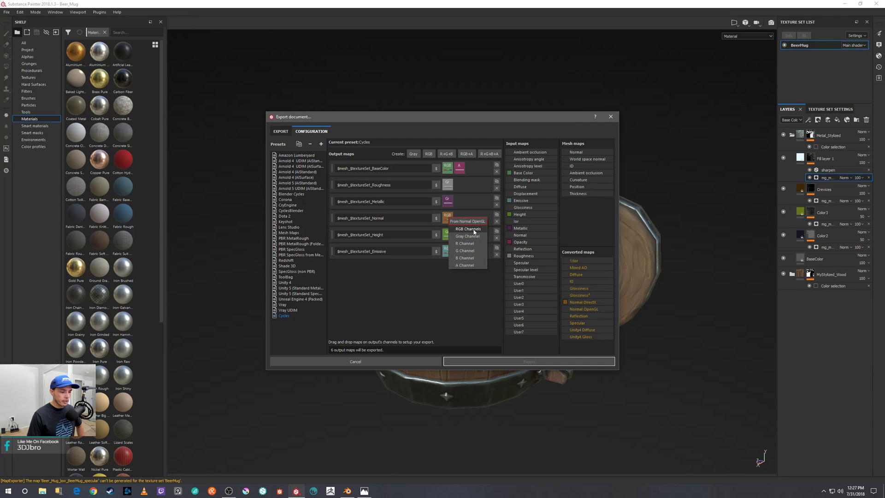
left_click(468, 228)
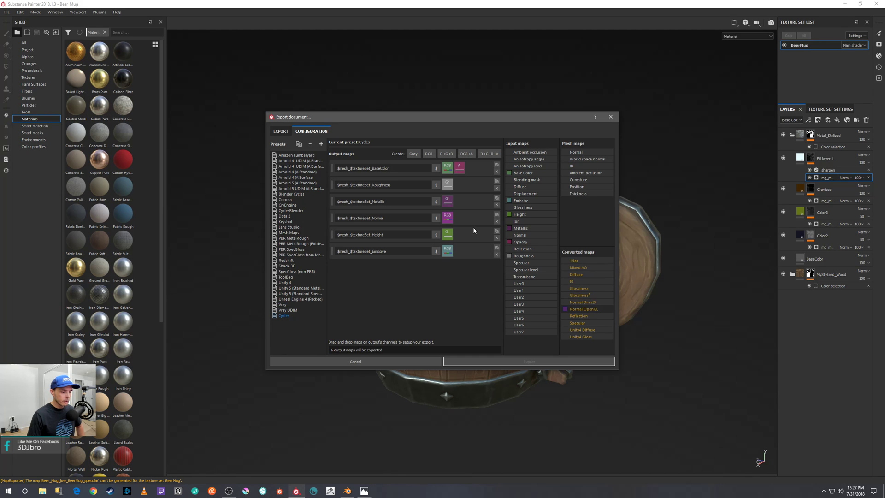
mouse_move(465, 212)
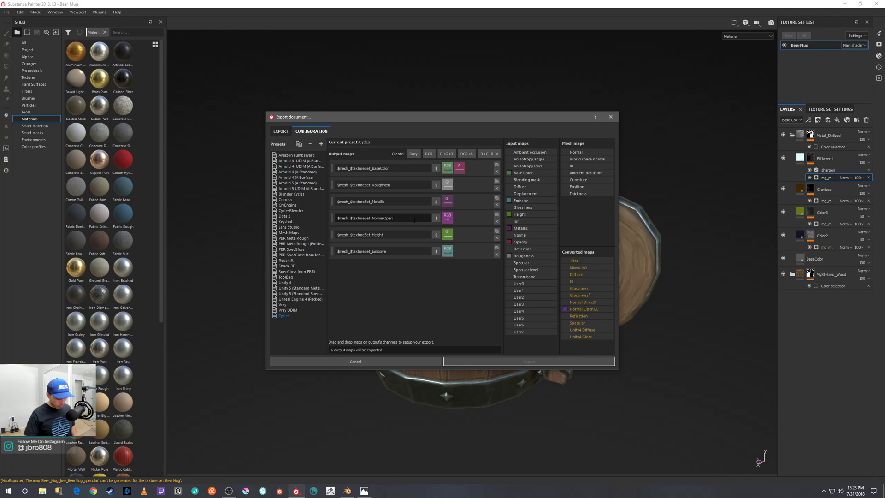
- Rename the normal output map to $mesh_$textureSet_NormalOpenGL
type("GL")
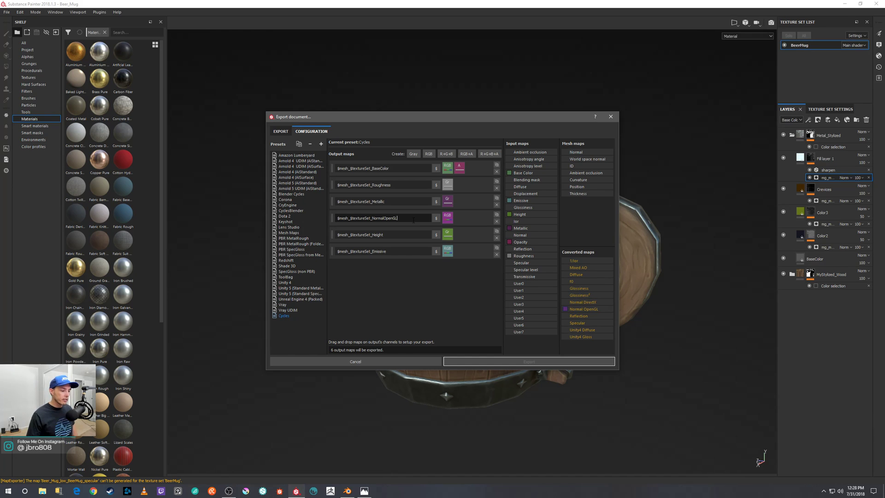
mouse_move(384, 160)
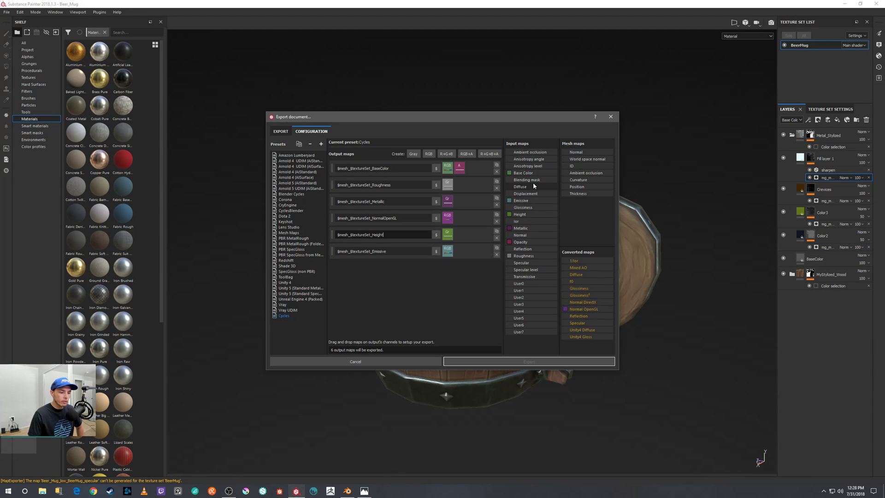
mouse_move(500, 149)
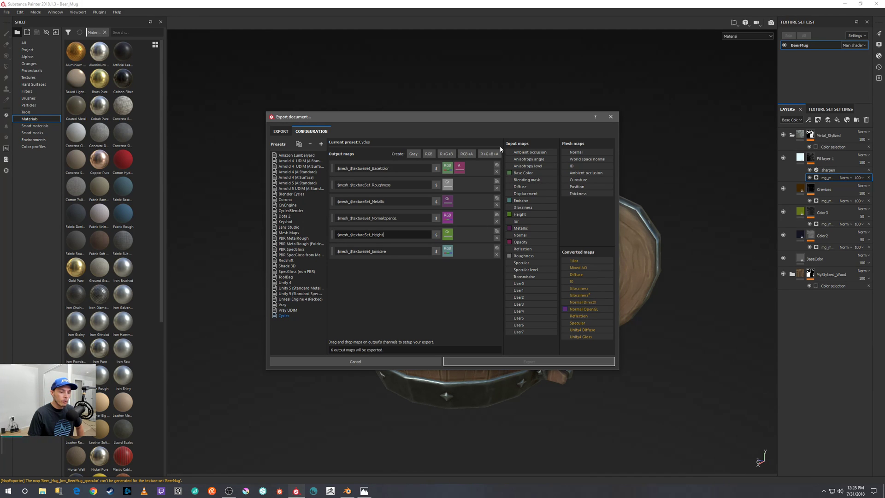
mouse_move(528, 197)
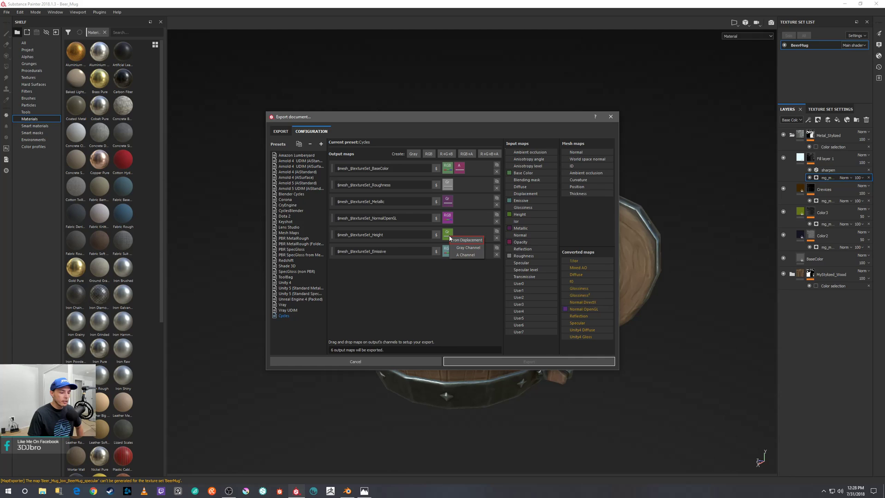
- Fill the fifth output map from the Displacement gray channel and name it $mesh_$textureSet_Displacement
left_click(464, 240)
type("Displacemen")
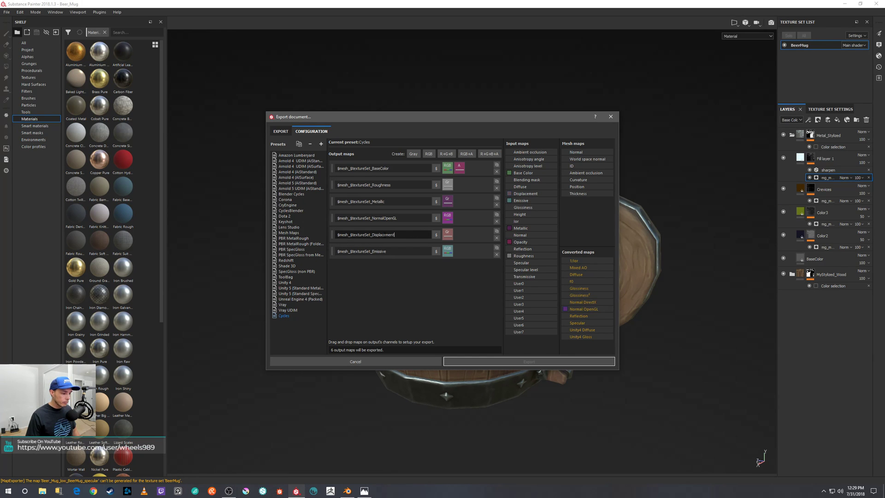
mouse_move(396, 263)
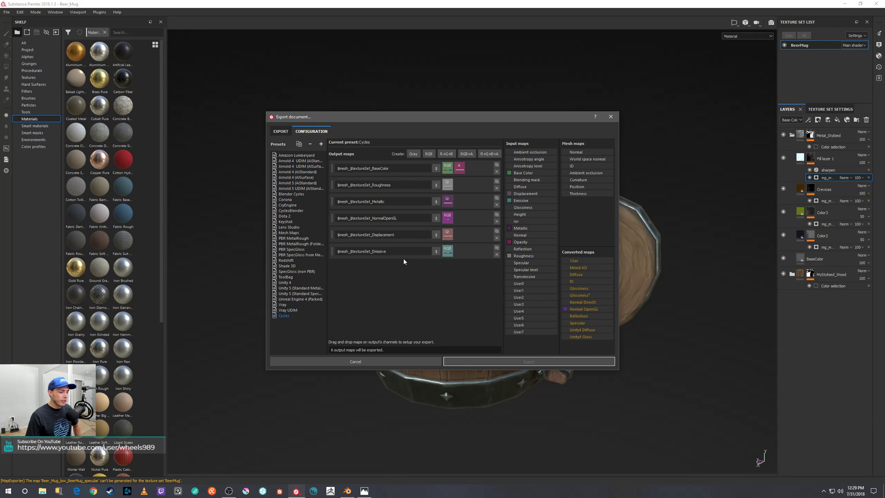
mouse_move(463, 188)
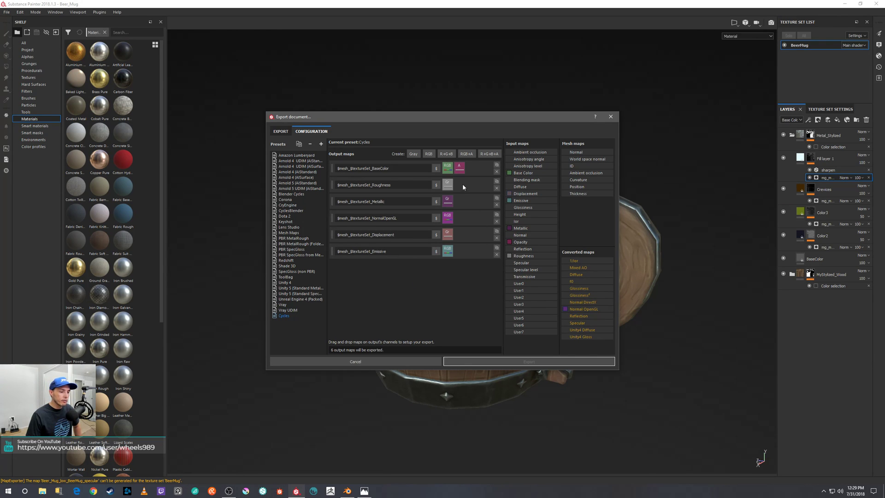
mouse_move(520, 242)
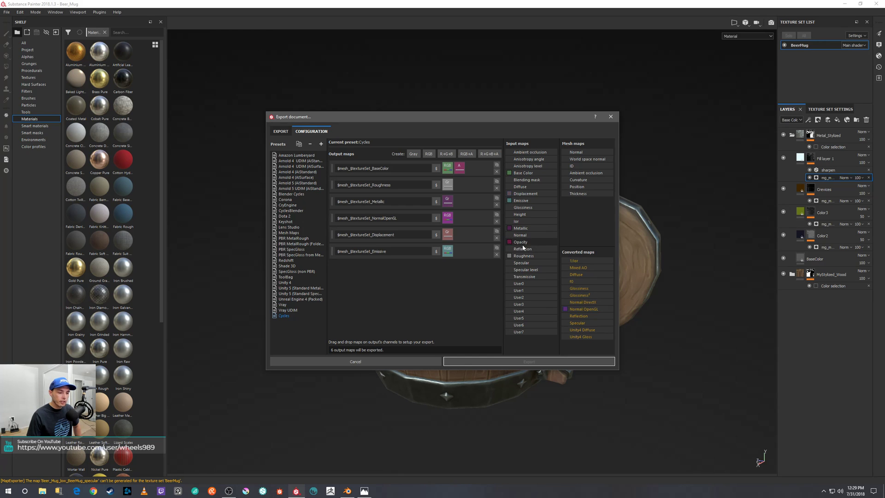
mouse_move(519, 247)
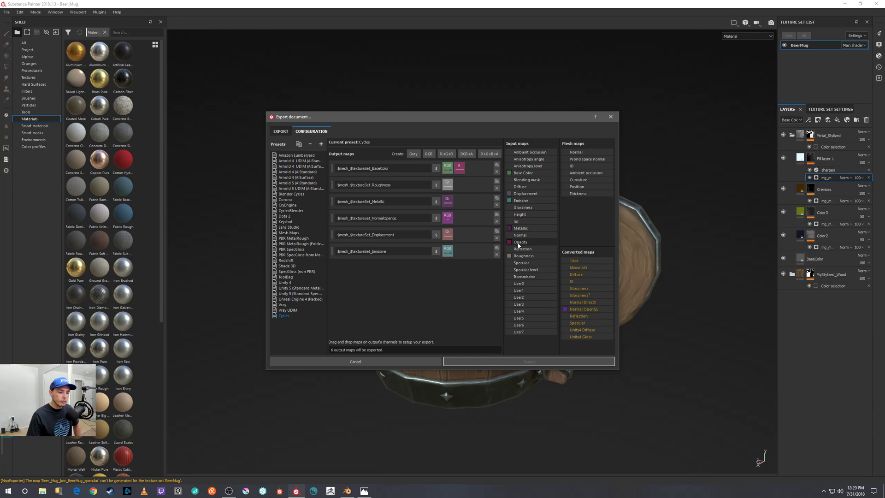
mouse_move(465, 268)
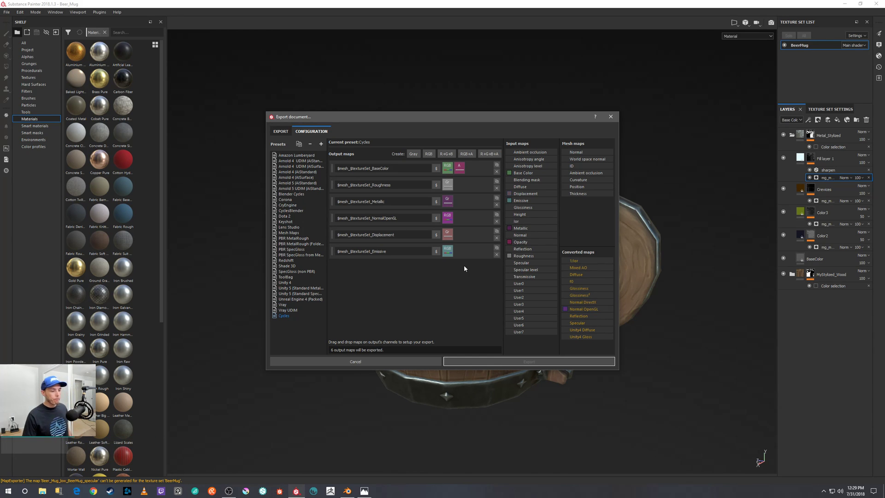
mouse_move(478, 239)
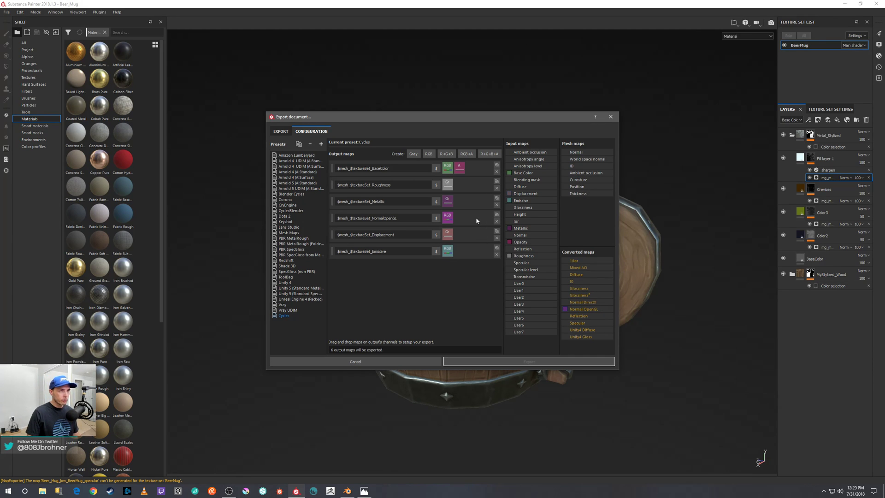
mouse_move(476, 228)
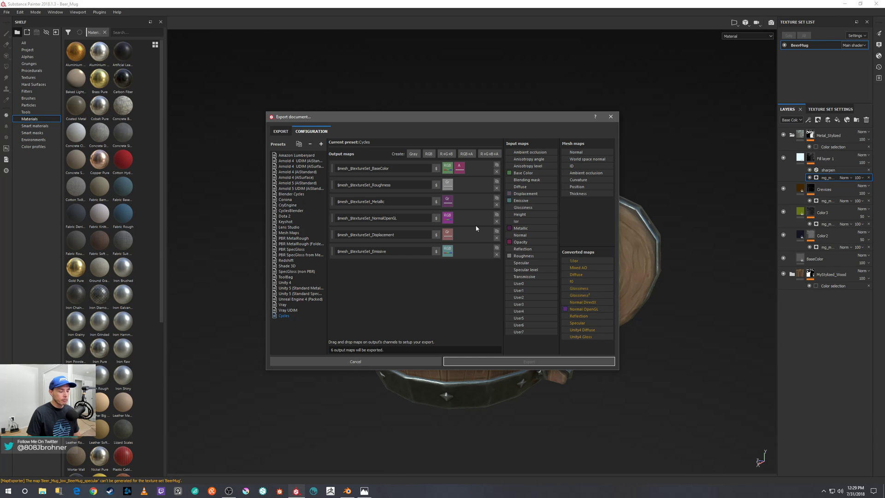
mouse_move(477, 221)
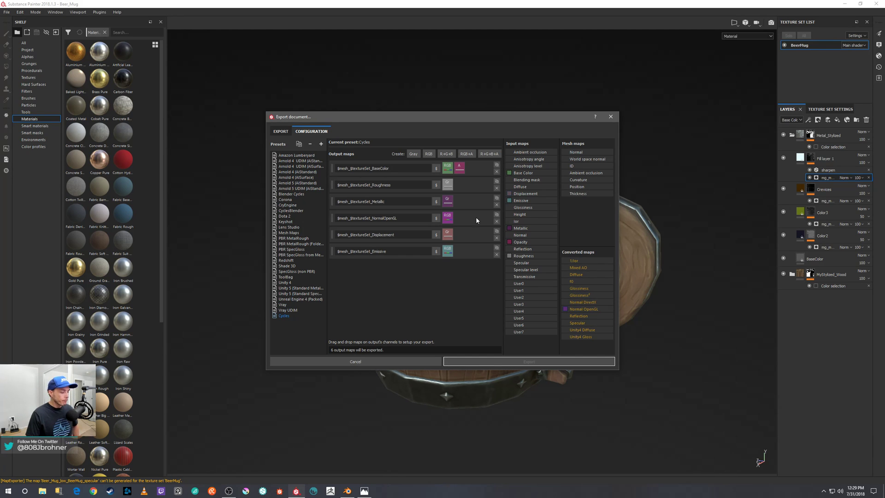
mouse_move(471, 236)
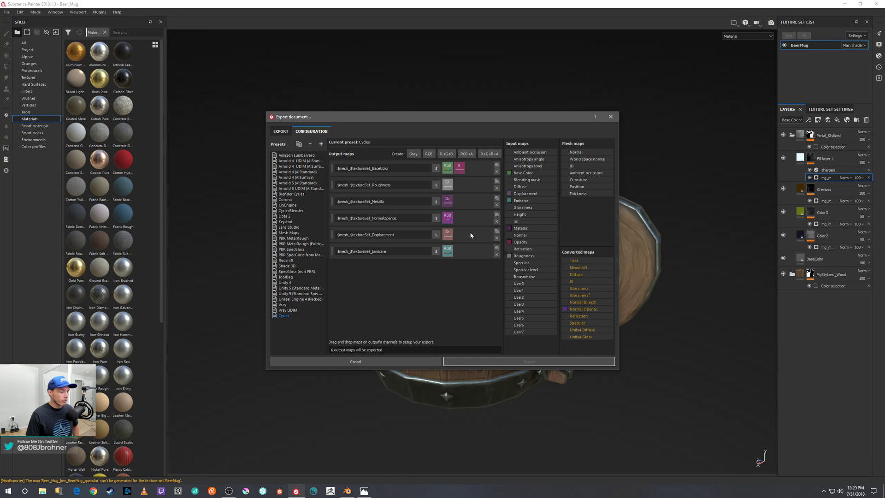
mouse_move(404, 308)
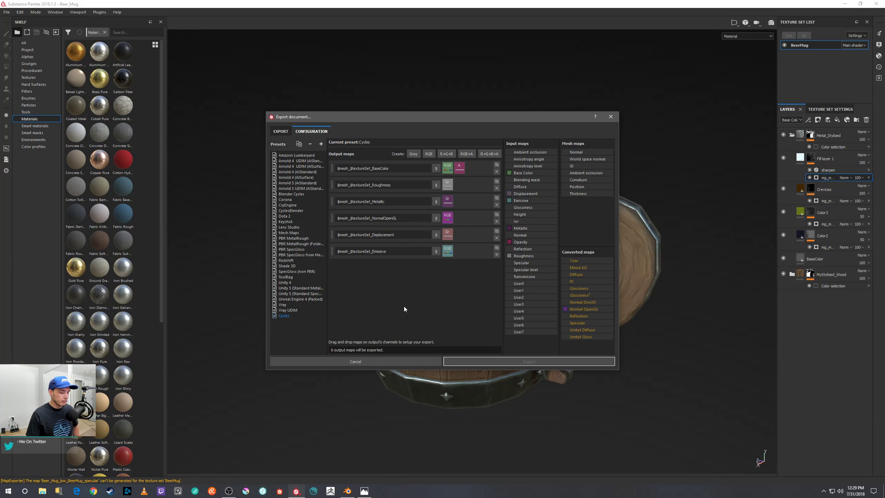
- Return from the Cycles configuration to the main export settings page
left_click(280, 131)
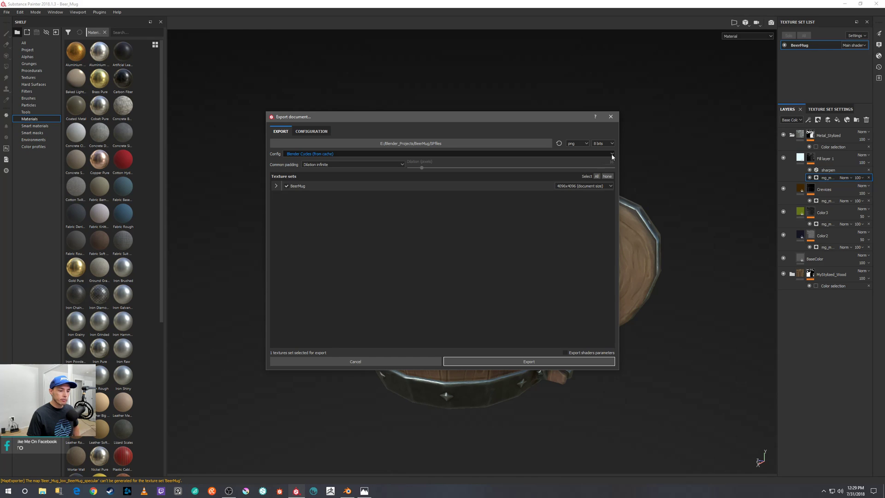
- Switch the export config to Cycles and check the BeerMug set's six output maps
left_click(610, 154)
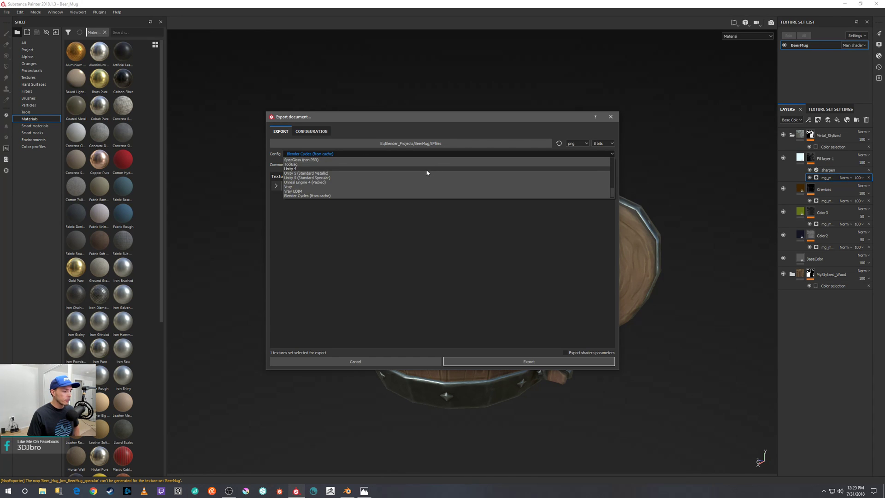
left_click(307, 195)
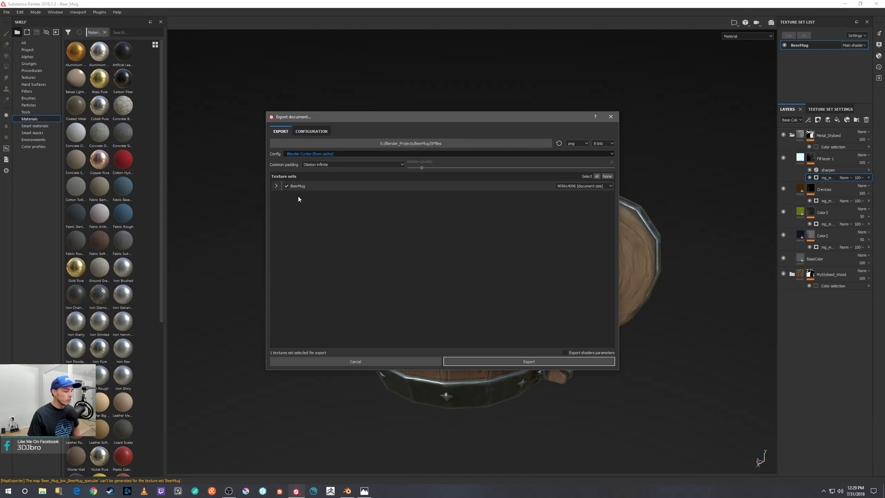
left_click(275, 185)
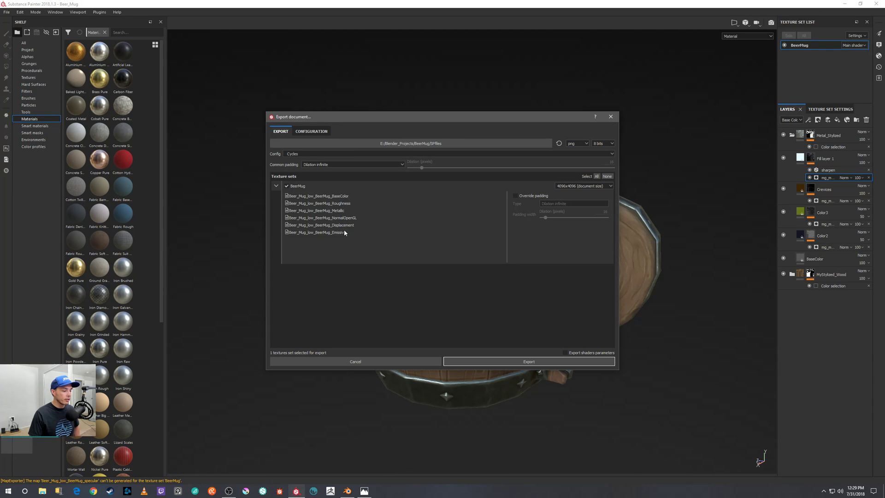
mouse_move(338, 221)
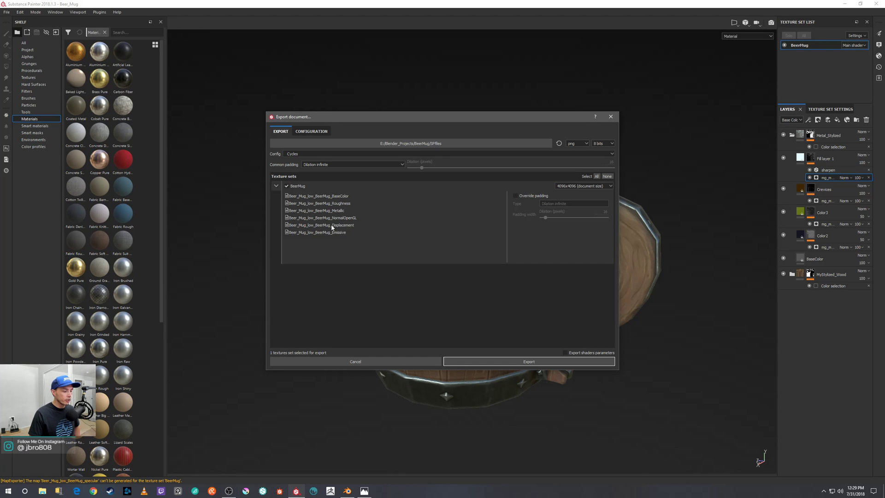
mouse_move(282, 202)
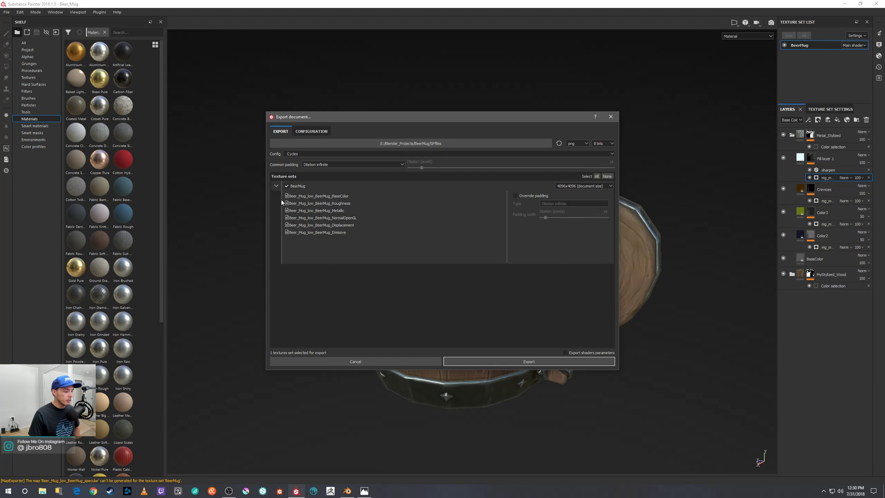
left_click(276, 185)
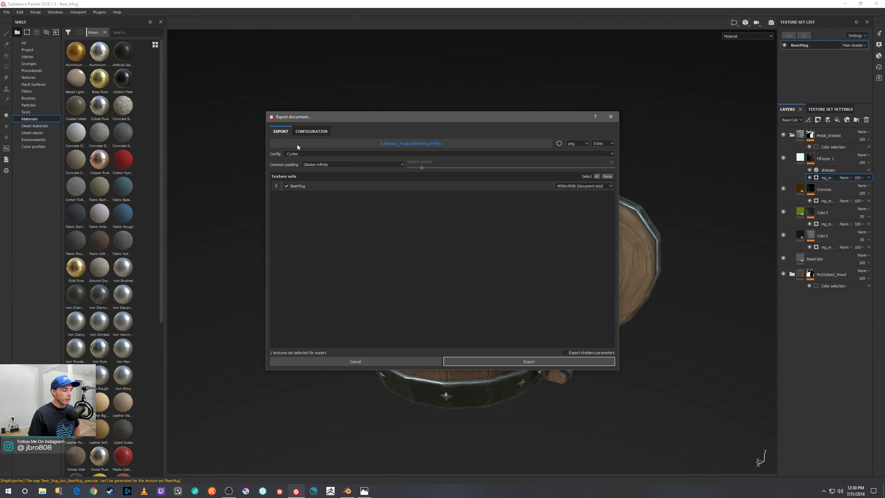
mouse_move(525, 147)
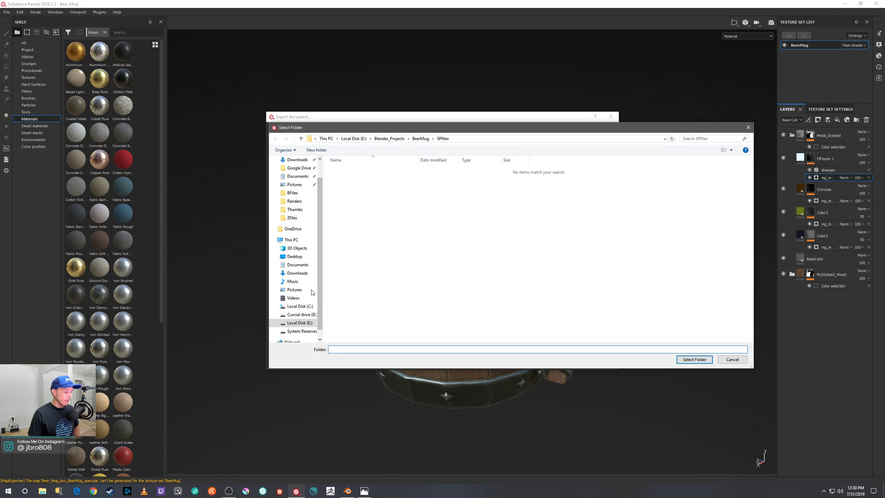
- Set the export destination to E:\Blender_Projects\BeerMug\SPfiles
left_click(298, 306)
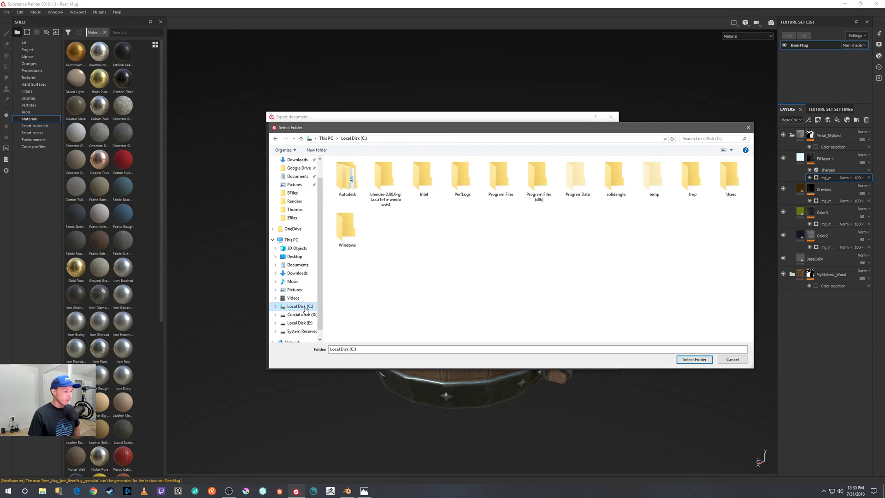
mouse_move(451, 231)
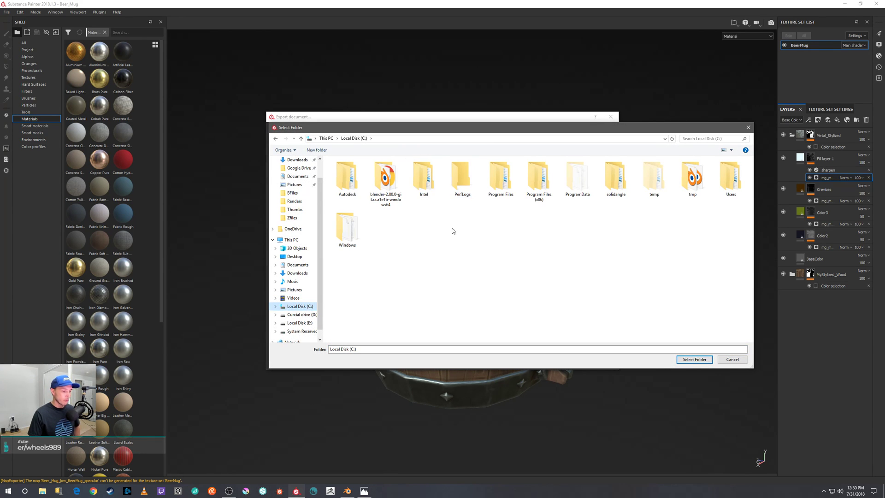
left_click(300, 323)
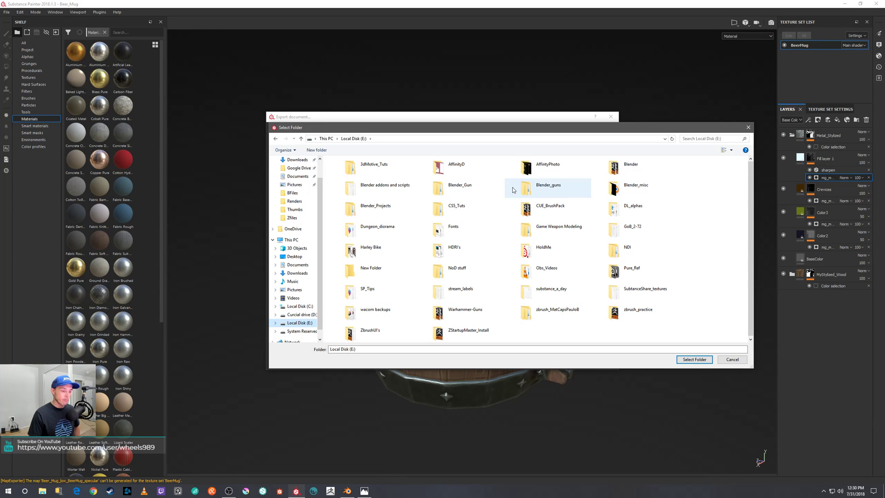
double_click(375, 206)
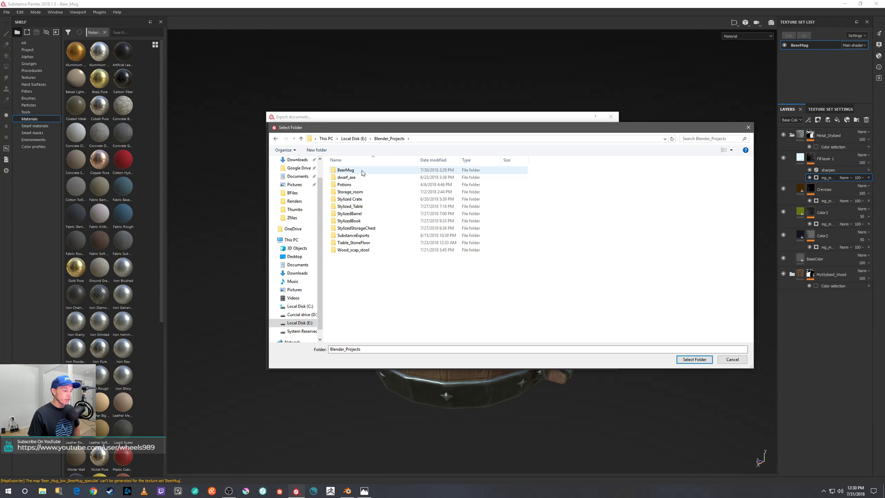
double_click(344, 170)
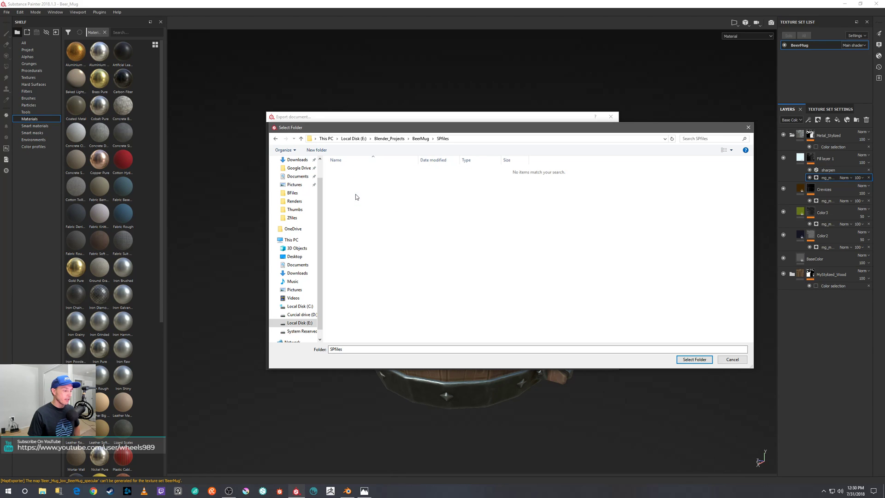
mouse_move(739, 156)
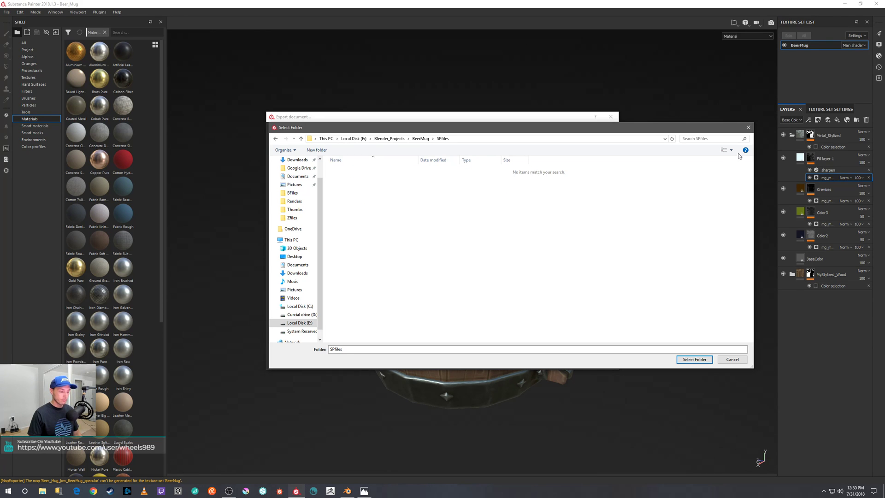
left_click(693, 359)
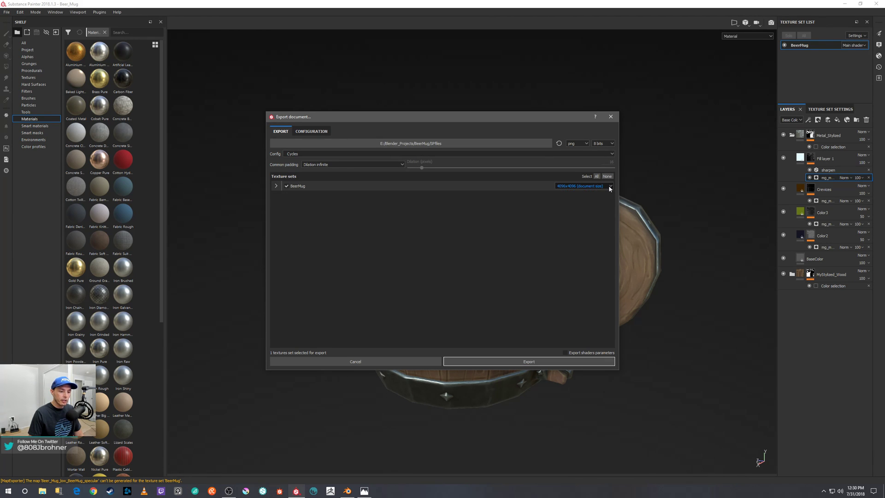
- Export the BeerMug maps at 4096x4096 document size and dismiss the finished message
left_click(609, 185)
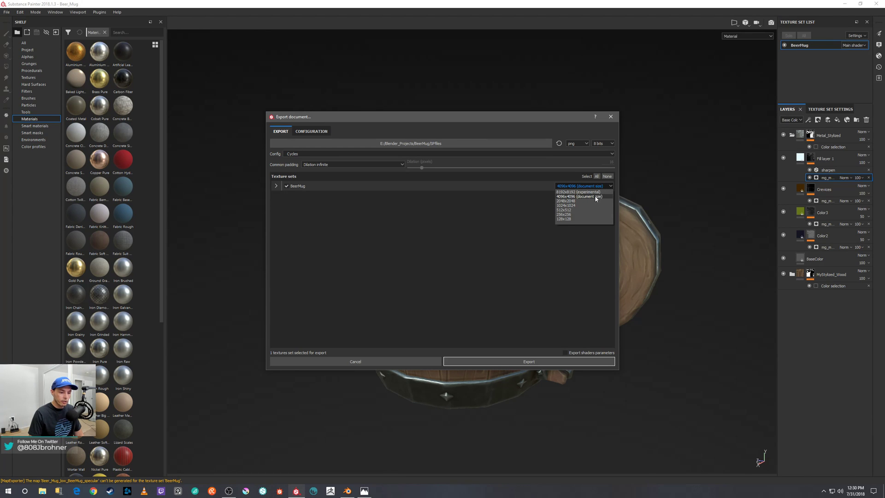
left_click(575, 197)
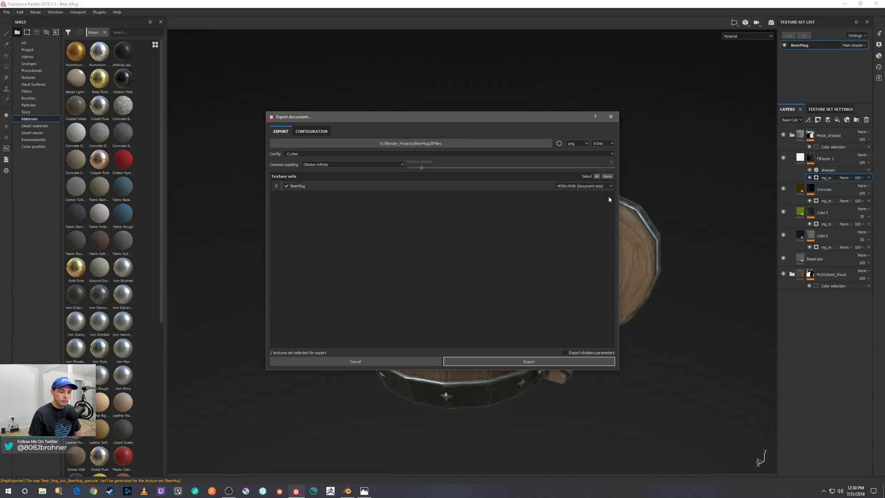
left_click(528, 361)
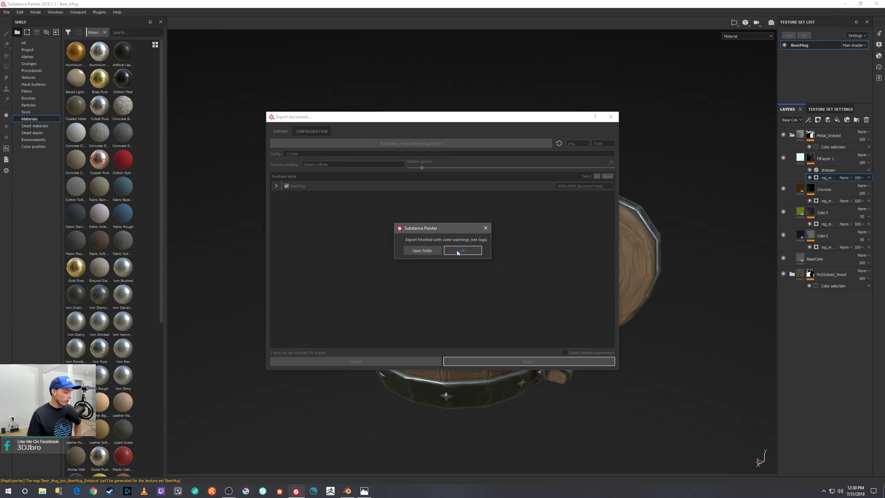
mouse_move(763, 147)
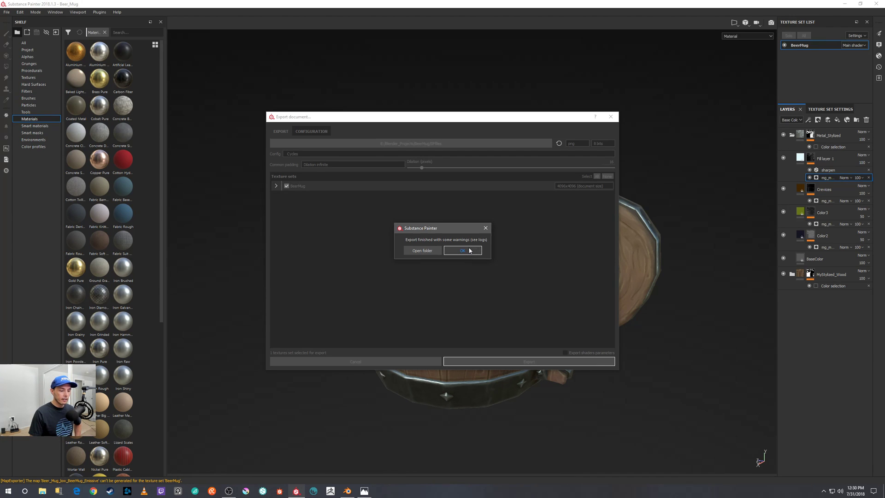
left_click(462, 249)
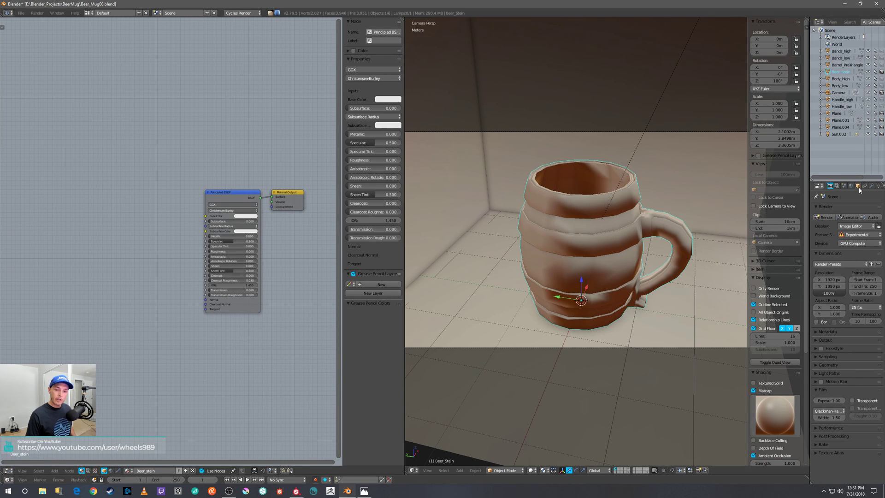
mouse_move(578, 224)
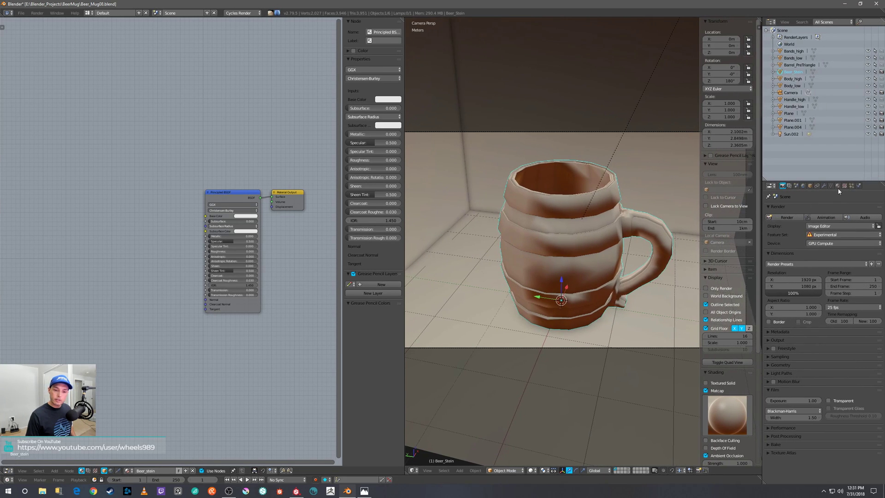
- In Blender, give the mug's material a Principled BSDF surface shader
left_click(837, 186)
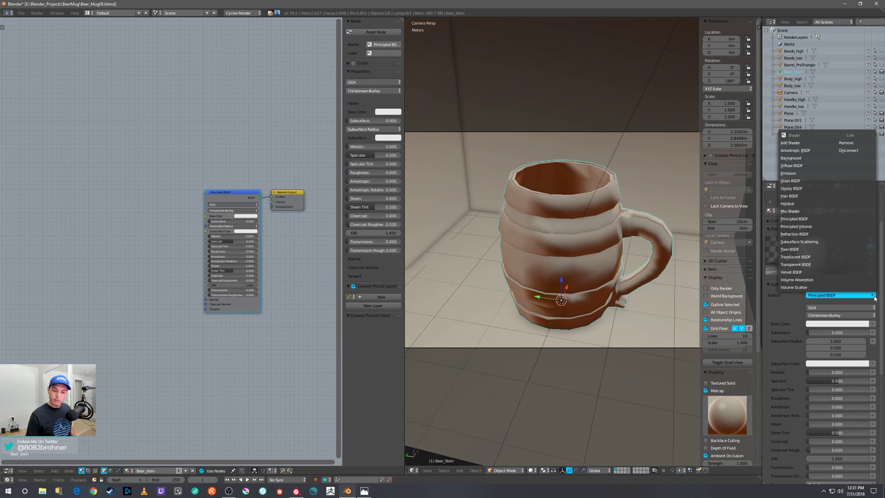
left_click(839, 295)
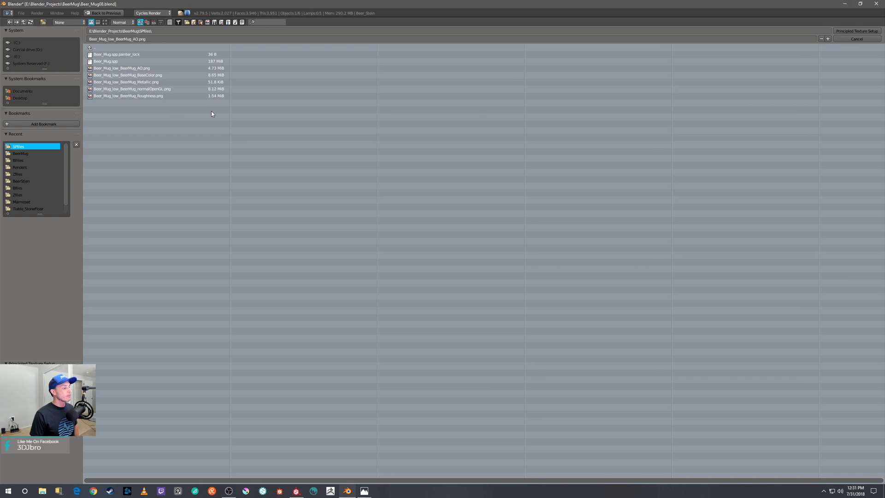
mouse_move(123, 132)
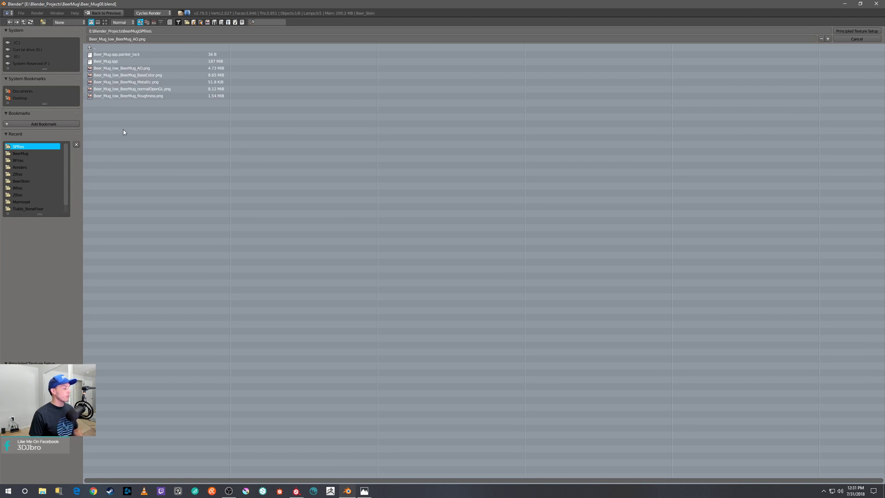
mouse_move(181, 110)
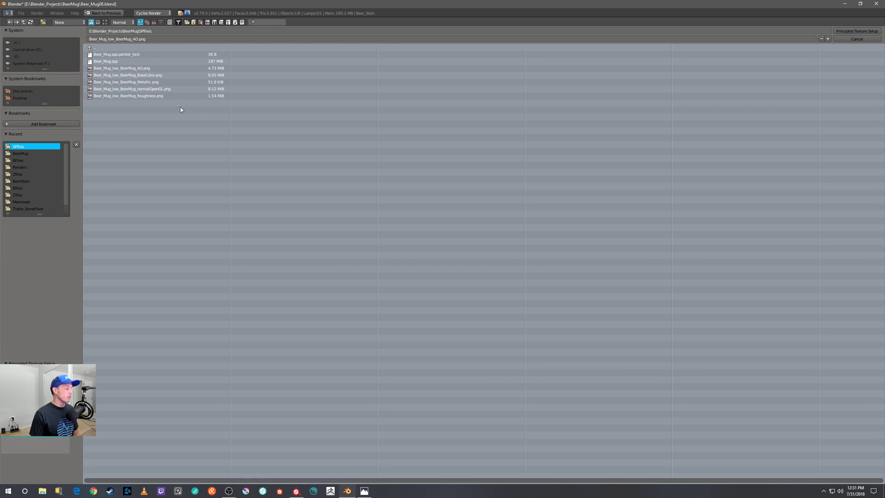
mouse_move(167, 111)
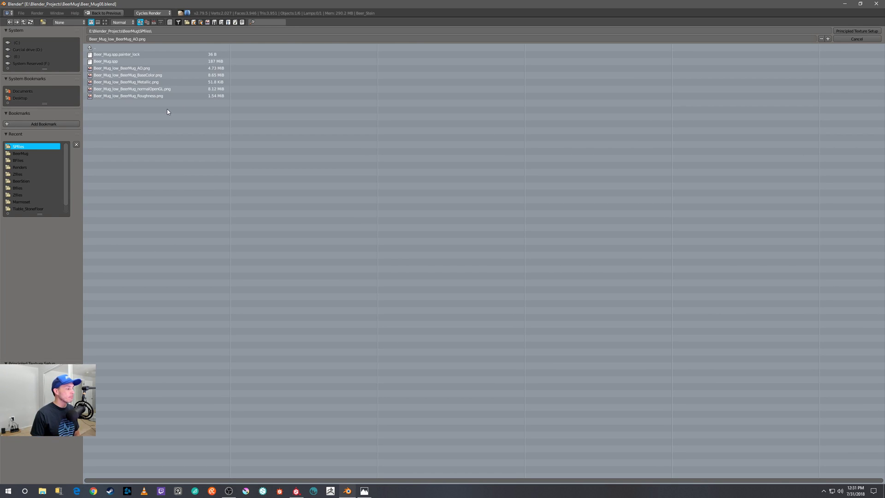
- Navigate to E:\Blender_Projects\BeerMug\SPfiles and run Principled Texture Setup on the exported Beer_Mug maps
left_click(17, 56)
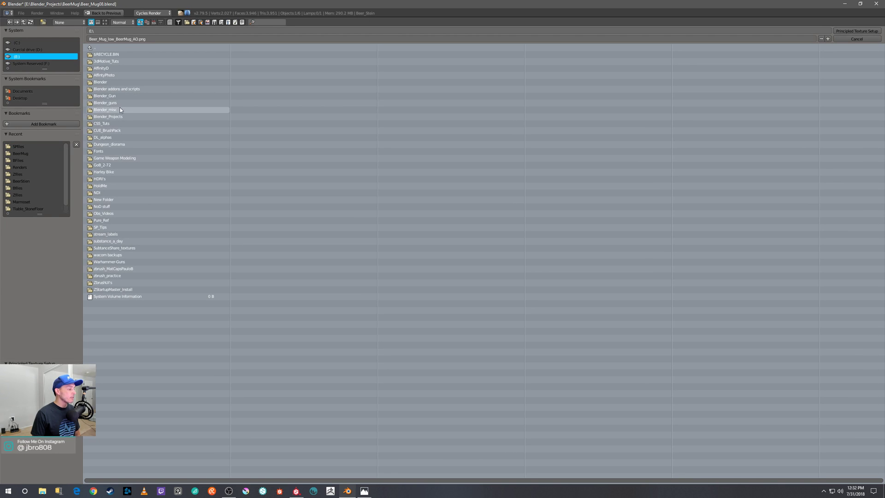
double_click(108, 116)
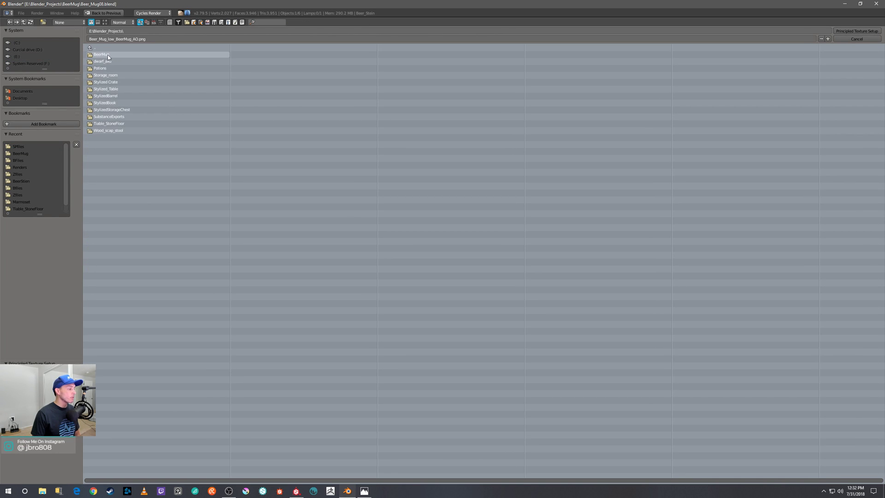
double_click(101, 55)
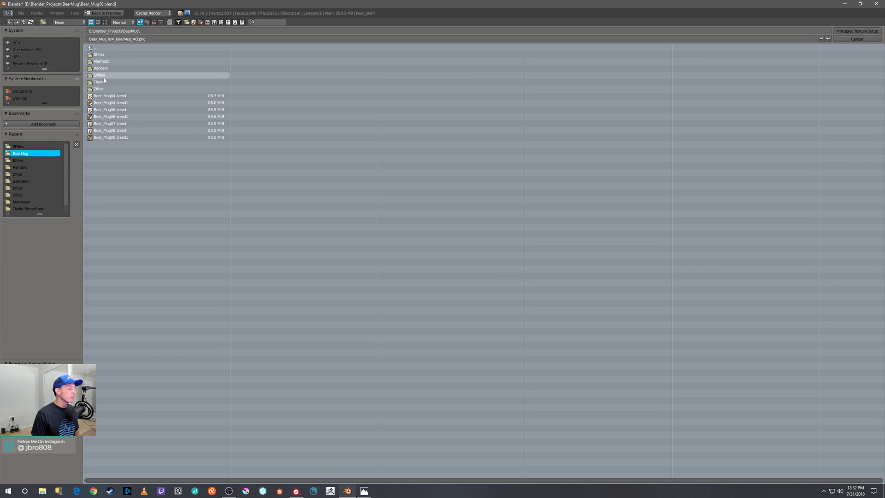
double_click(99, 75)
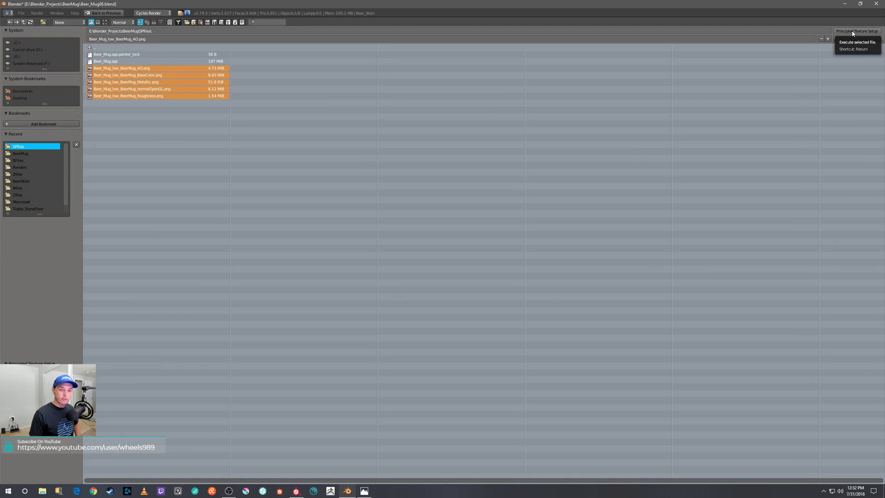
left_click(856, 31)
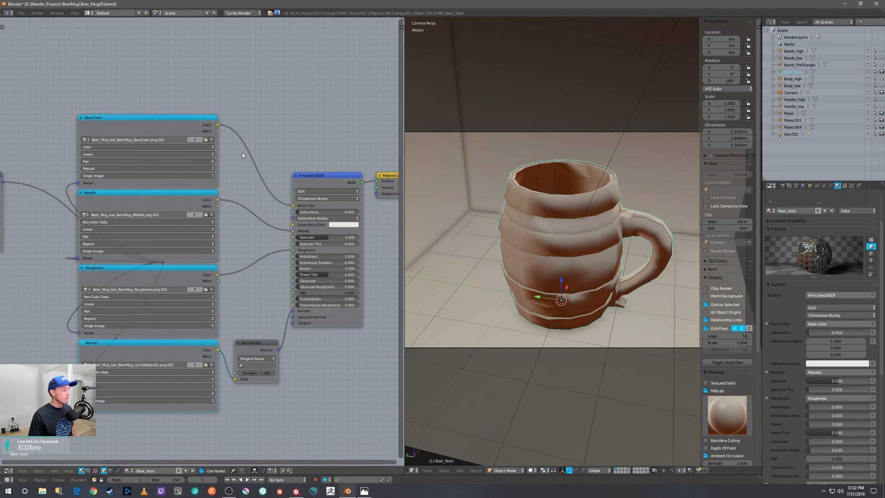
mouse_move(129, 146)
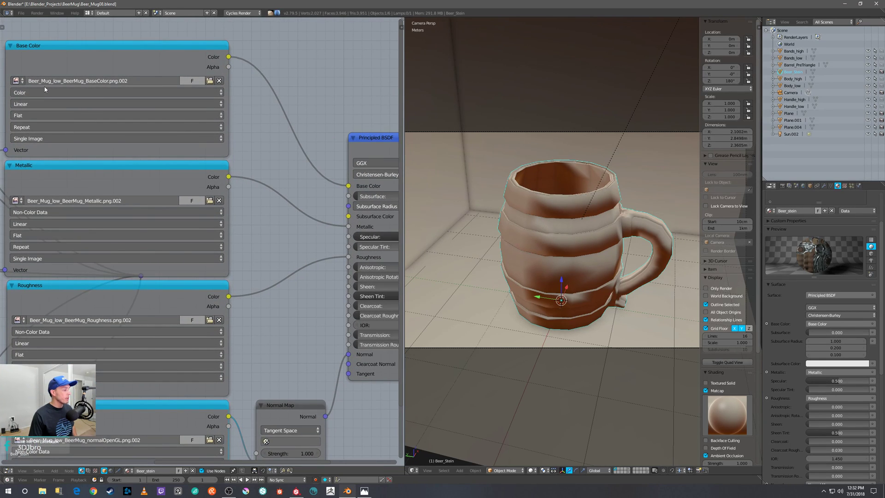
mouse_move(84, 81)
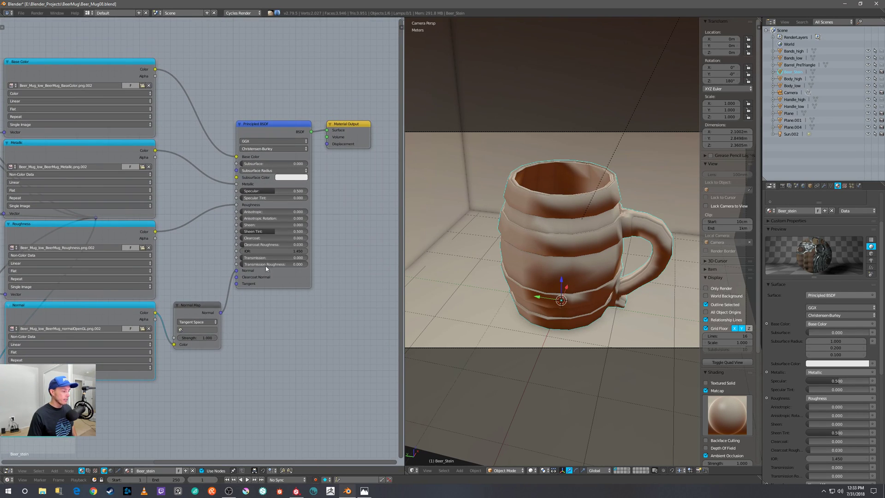
mouse_move(232, 295)
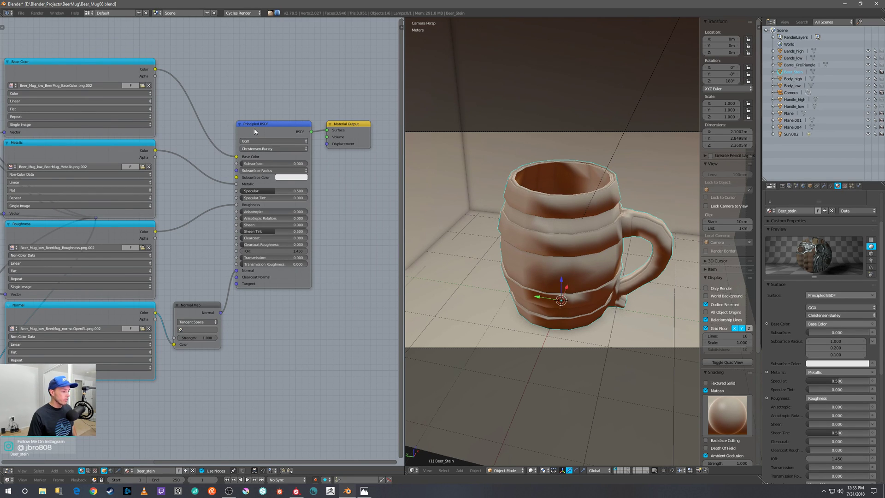
mouse_move(649, 225)
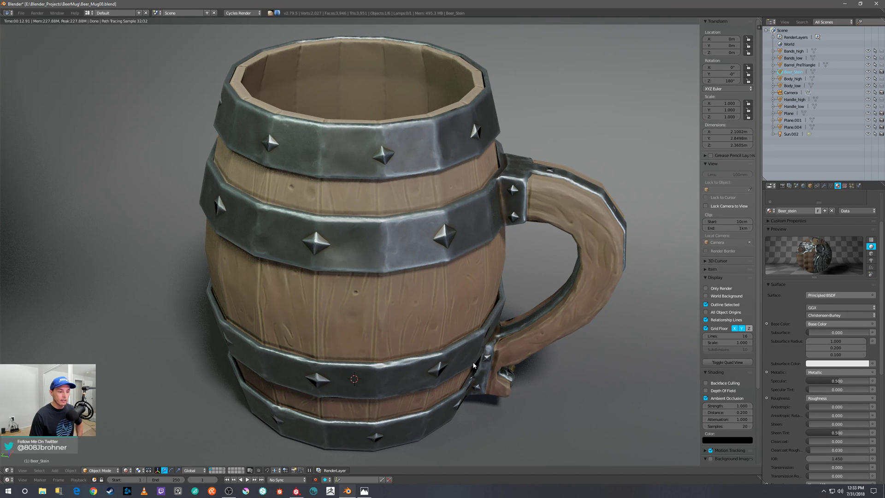
mouse_move(545, 359)
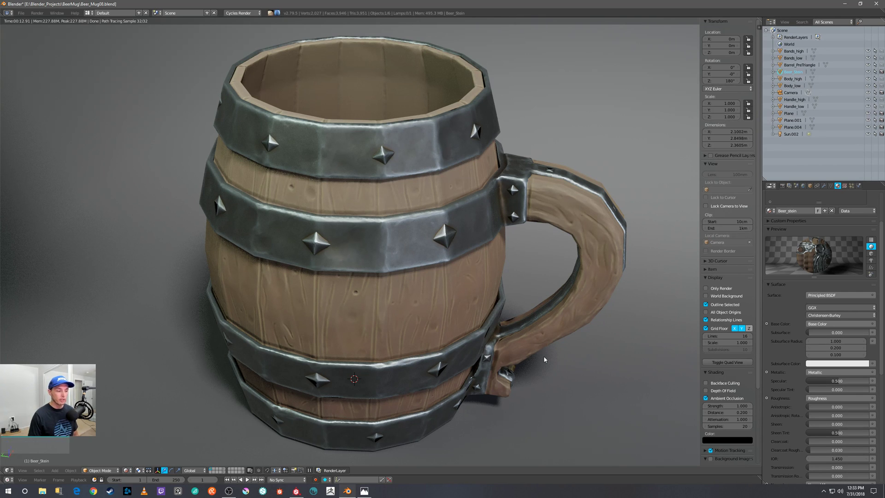
mouse_move(489, 343)
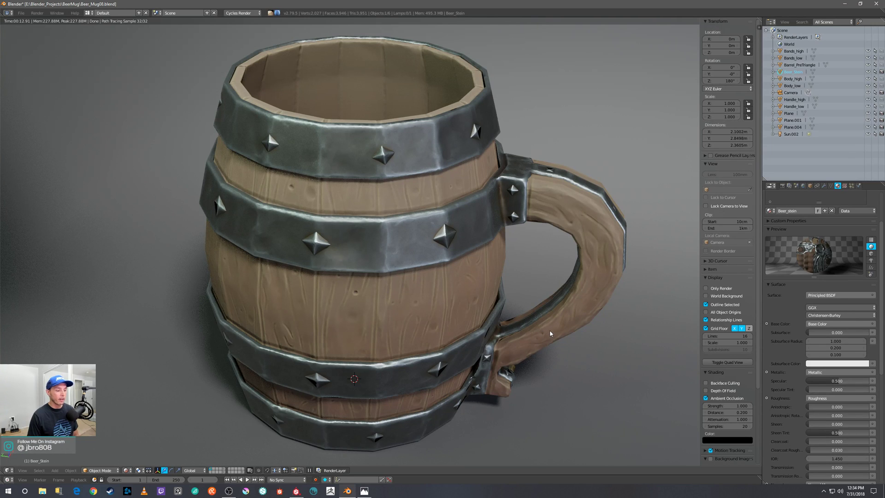
mouse_move(550, 333)
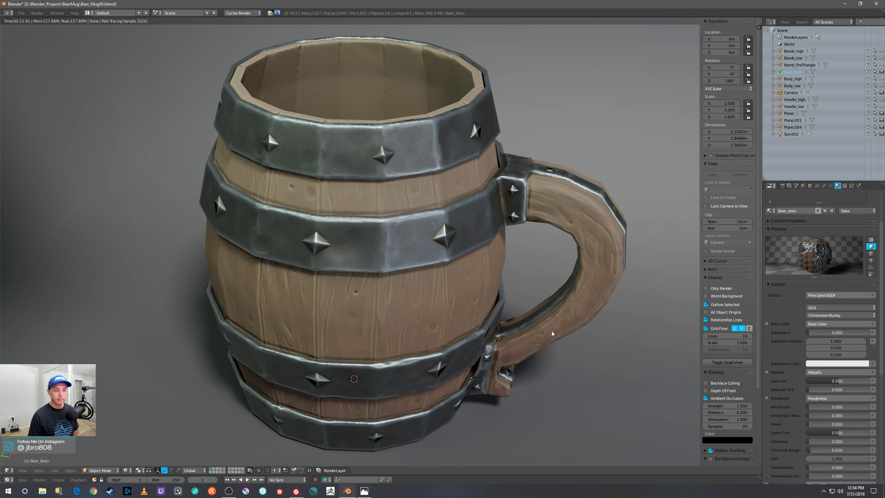